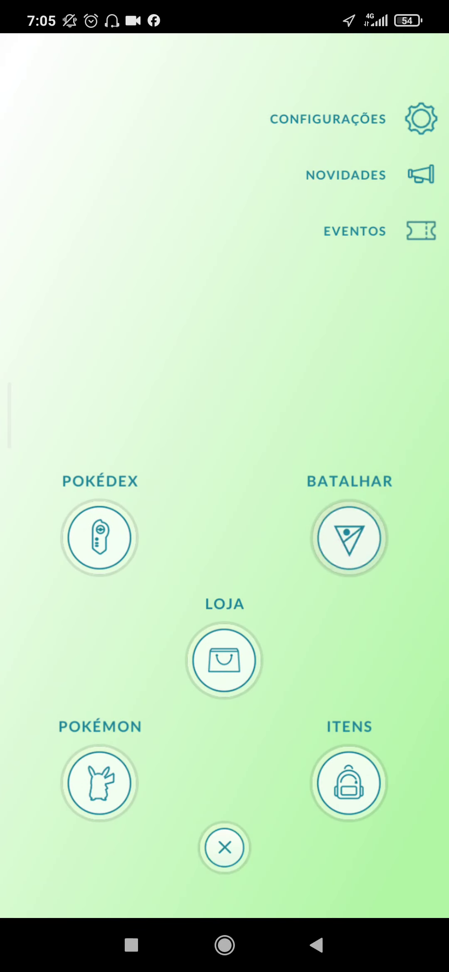
- Close the main menu and the research overview, returning to the map to catch a Pokémon
{"action": "left_click", "coordinate": [224, 847]}
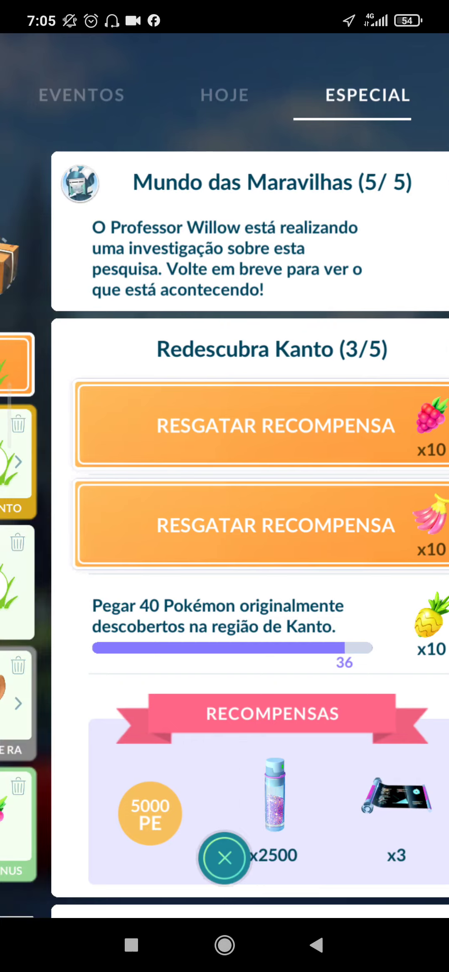
{"action": "left_click", "coordinate": [224, 859]}
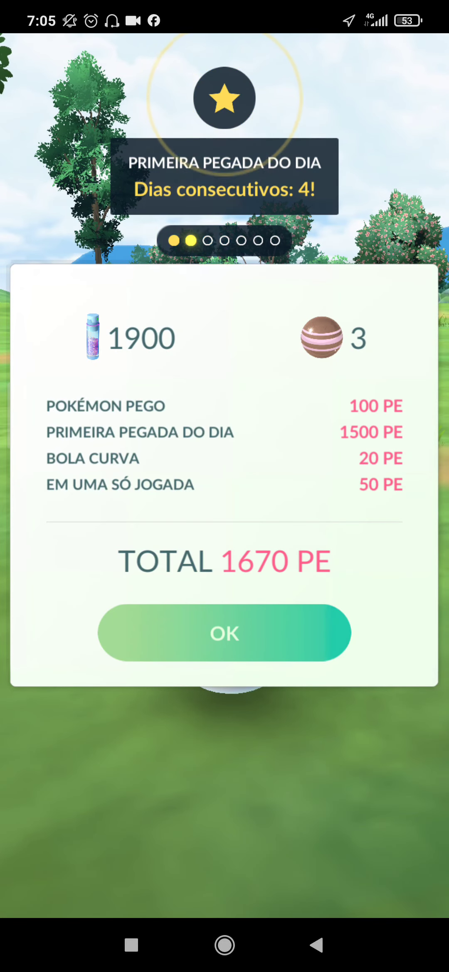
- Dismiss the catch summary and confirm Diglett's rank 40 entry in the Ground-type showcase
{"action": "left_click", "coordinate": [224, 633]}
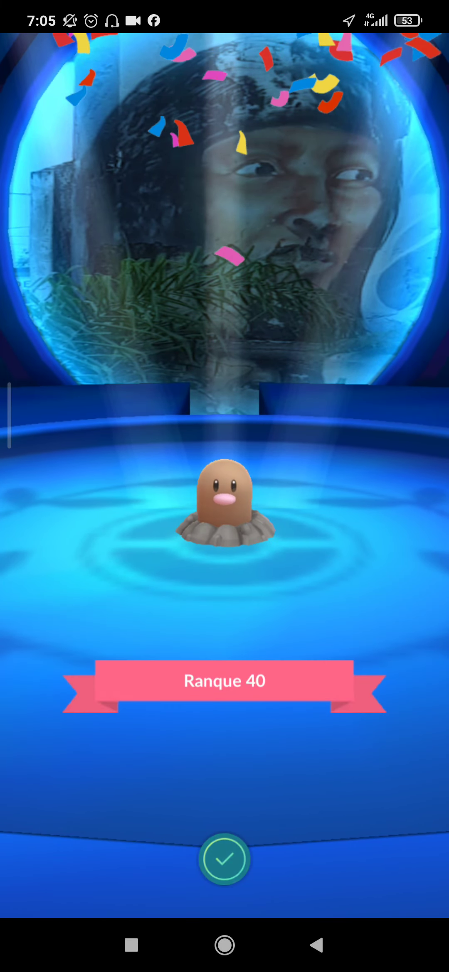
{"action": "left_click", "coordinate": [225, 859]}
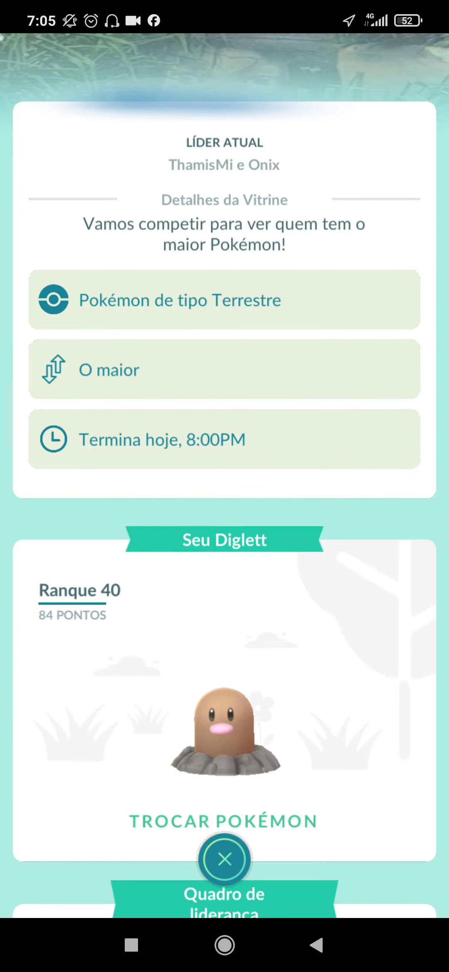
- Swap the showcased Diglett for Steelix, now ranking 28
{"action": "scroll", "scroll_direction": "down", "scroll_amount": 3}
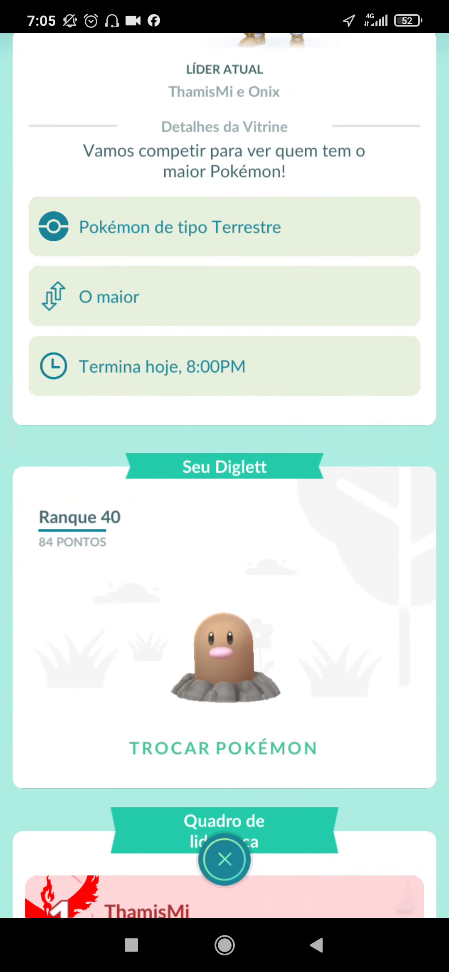
{"action": "scroll", "scroll_direction": "down", "scroll_amount": 3}
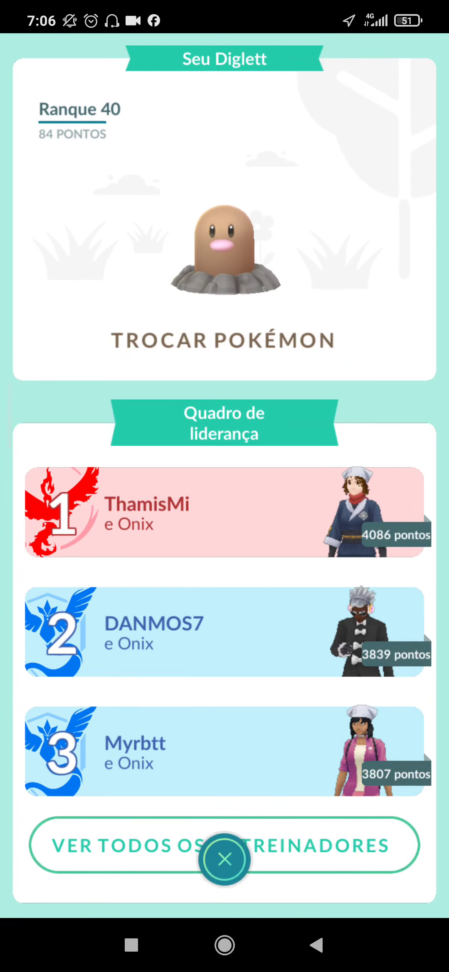
{"action": "left_click", "coordinate": [222, 339]}
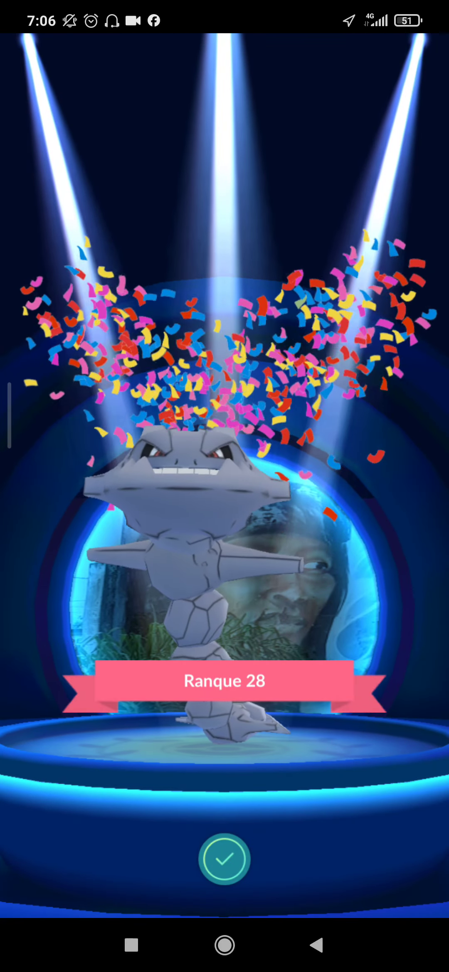
- Confirm Steelix's rank 28 result, close the showcase and dismiss the next catch's rewards summary
{"action": "left_click", "coordinate": [225, 859]}
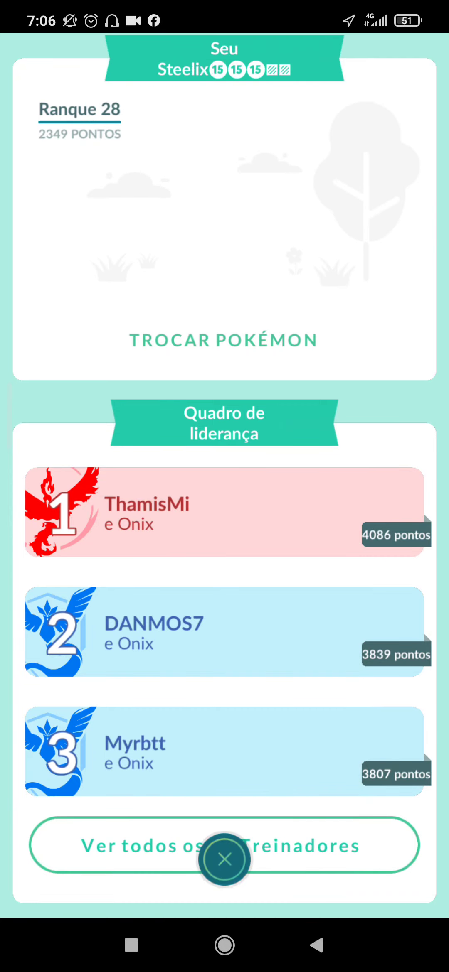
{"action": "left_click", "coordinate": [225, 858]}
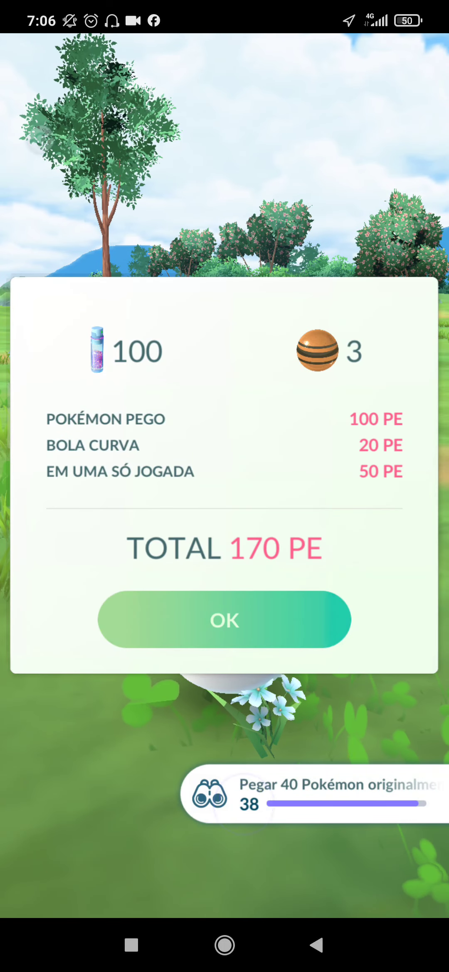
{"action": "left_click", "coordinate": [224, 619]}
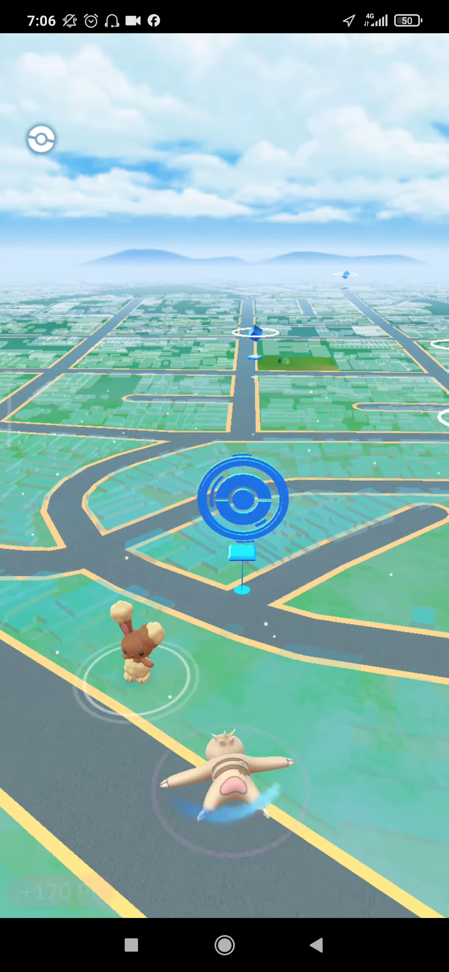
- Visit the Mulher Esquimo PokéStop and close it before choosing to transfer Charmander
{"action": "left_click", "coordinate": [242, 497]}
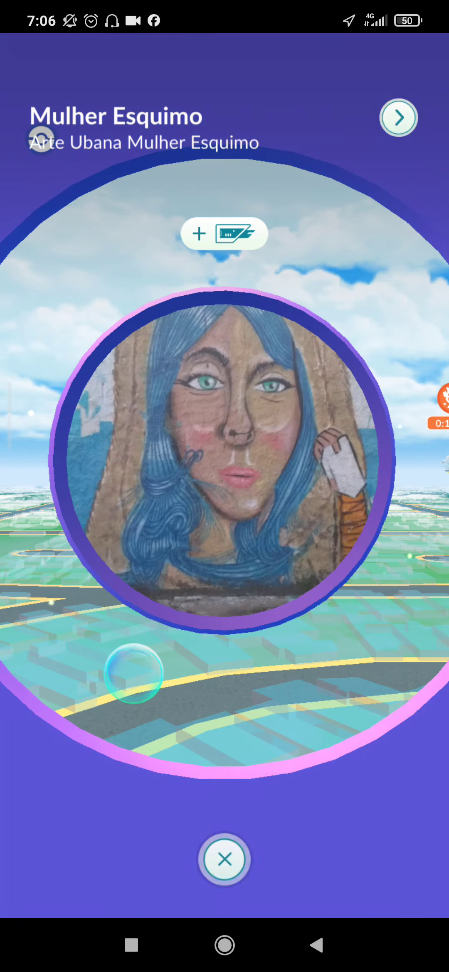
{"action": "left_click", "coordinate": [225, 859]}
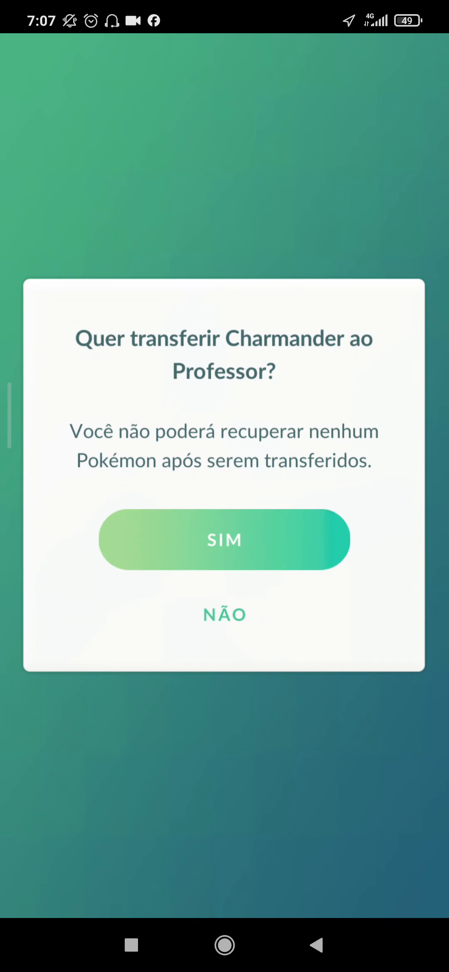
- Confirm Charmander's transfer to the Professor and start an encounter with a nearby Pokémon
{"action": "left_click", "coordinate": [224, 540]}
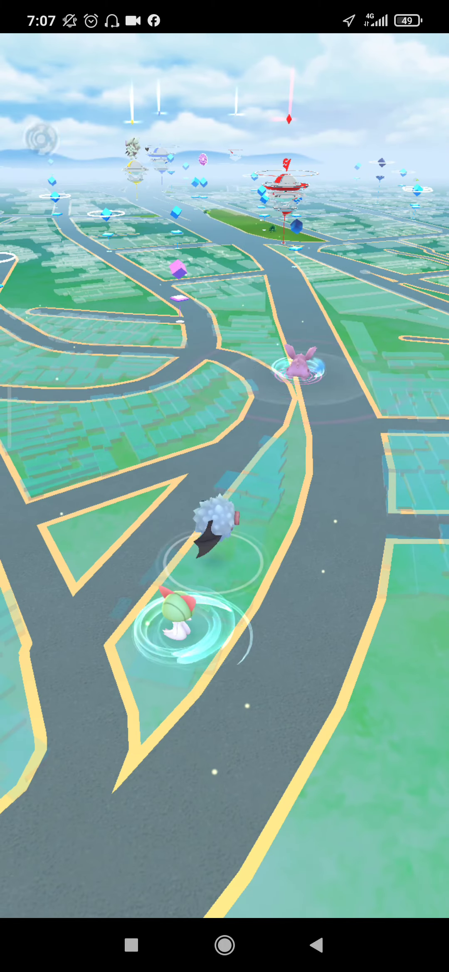
{"action": "left_click", "coordinate": [299, 365]}
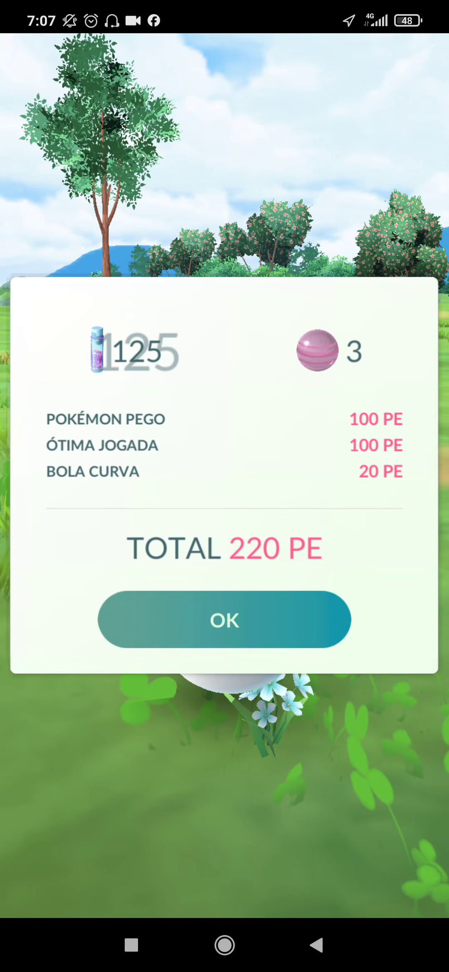
- Claim the remaining Redescubra Kanto task rewards and the step's final 2500 Stardust reward
{"action": "left_click", "coordinate": [225, 619]}
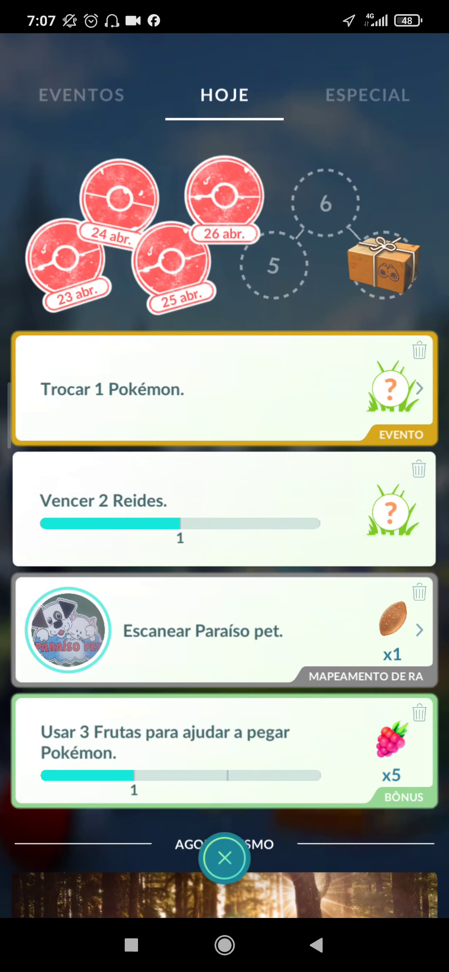
{"action": "left_click", "coordinate": [367, 96]}
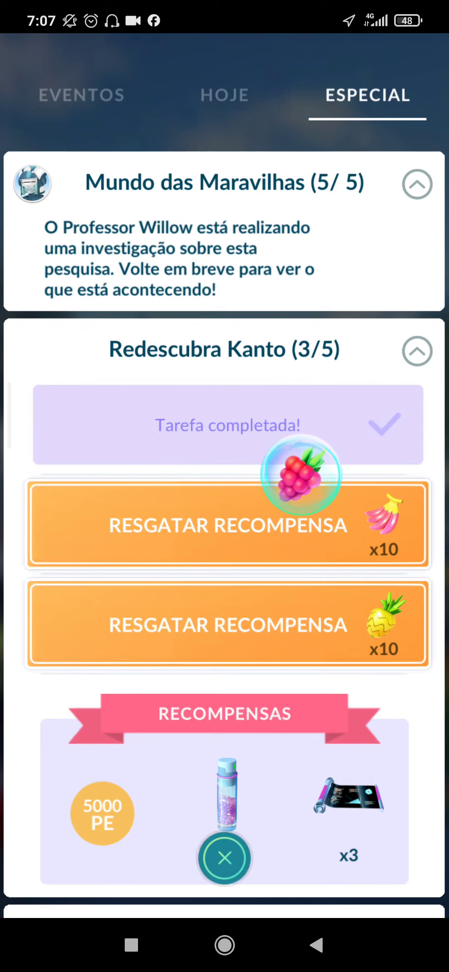
{"action": "left_click", "coordinate": [227, 525]}
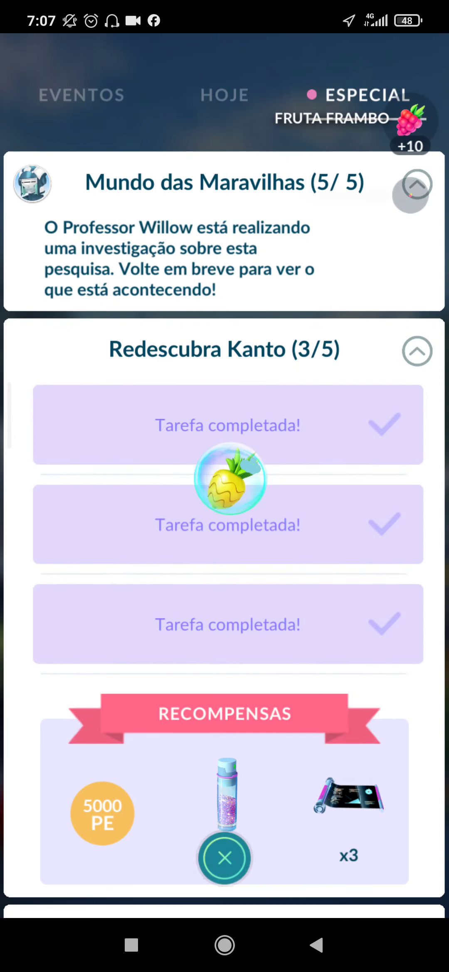
{"action": "scroll", "scroll_direction": "down", "scroll_amount": 3}
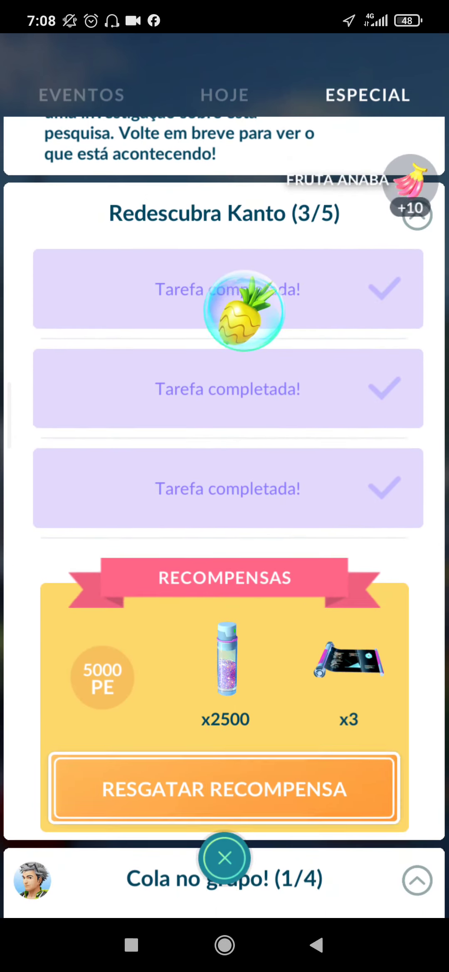
{"action": "left_click", "coordinate": [225, 790]}
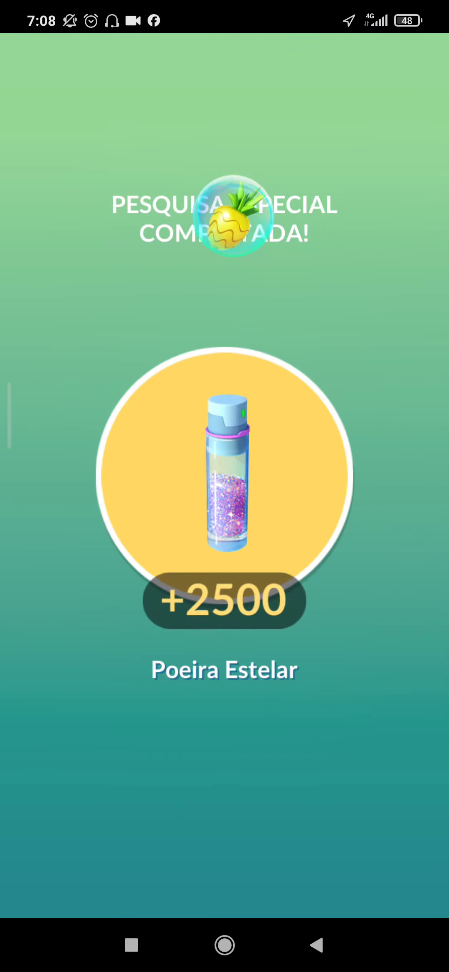